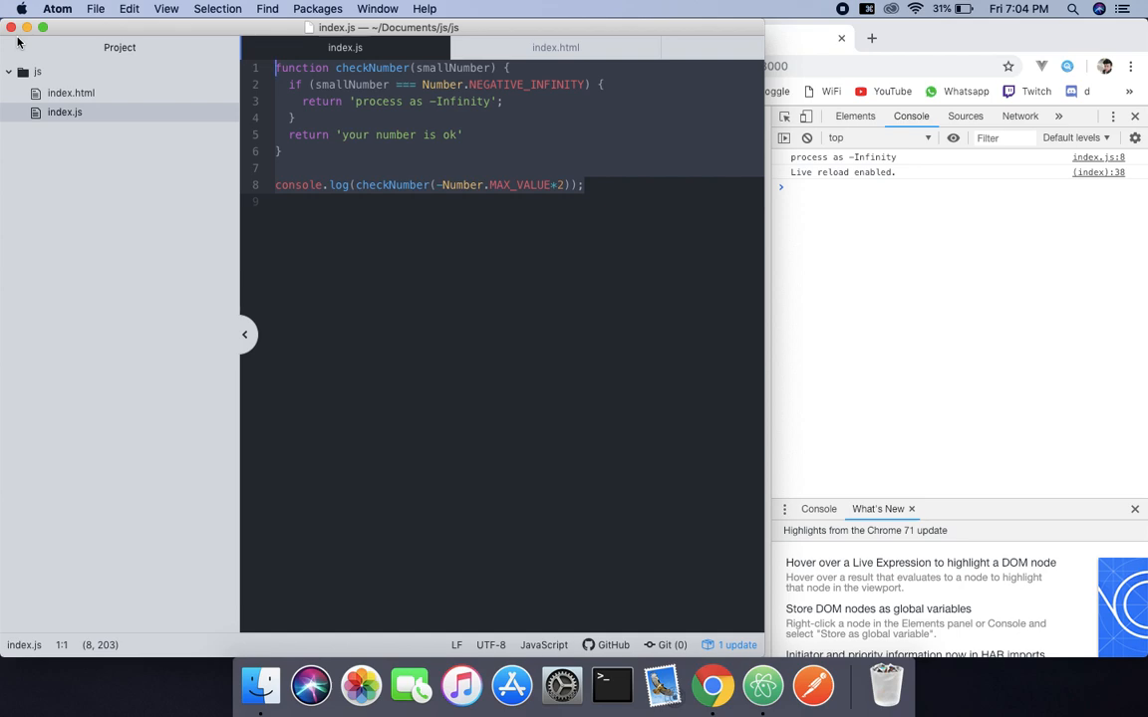
# Select and delete the old checkNumber code, leaving index.js empty
pyautogui.press('cmd+a')
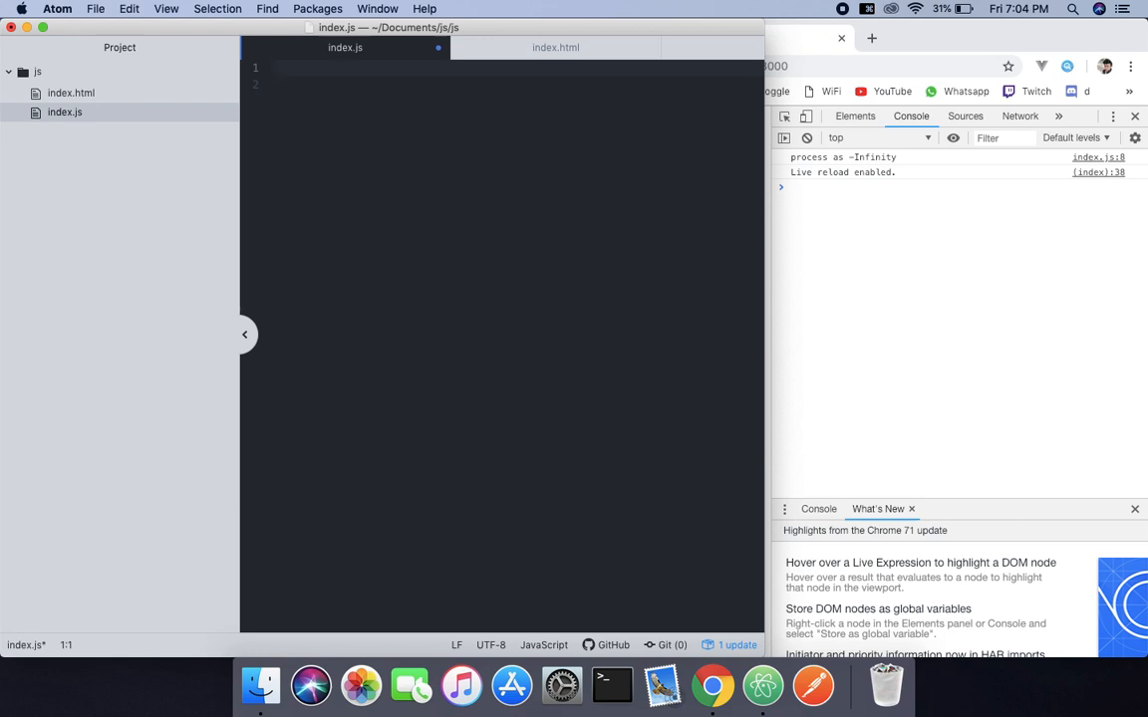
# Write function sanitise(x) via the function snippet, with an empty if block inside
pyautogui.write('function functionName() {')
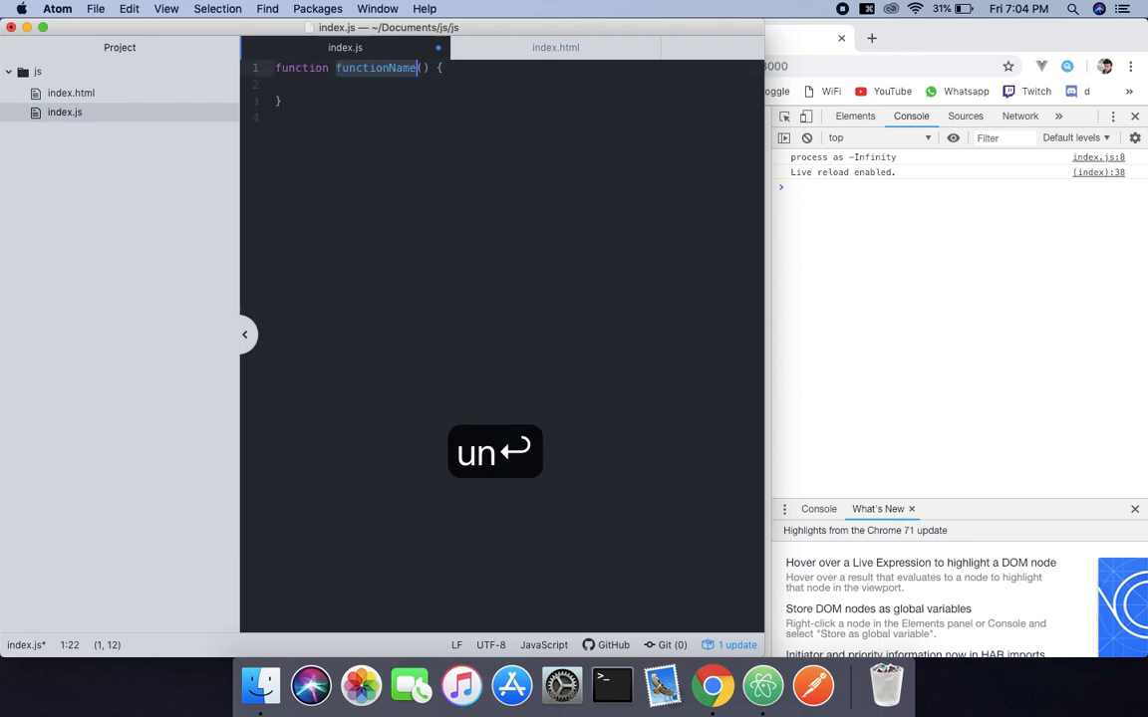
pyautogui.write('sa')
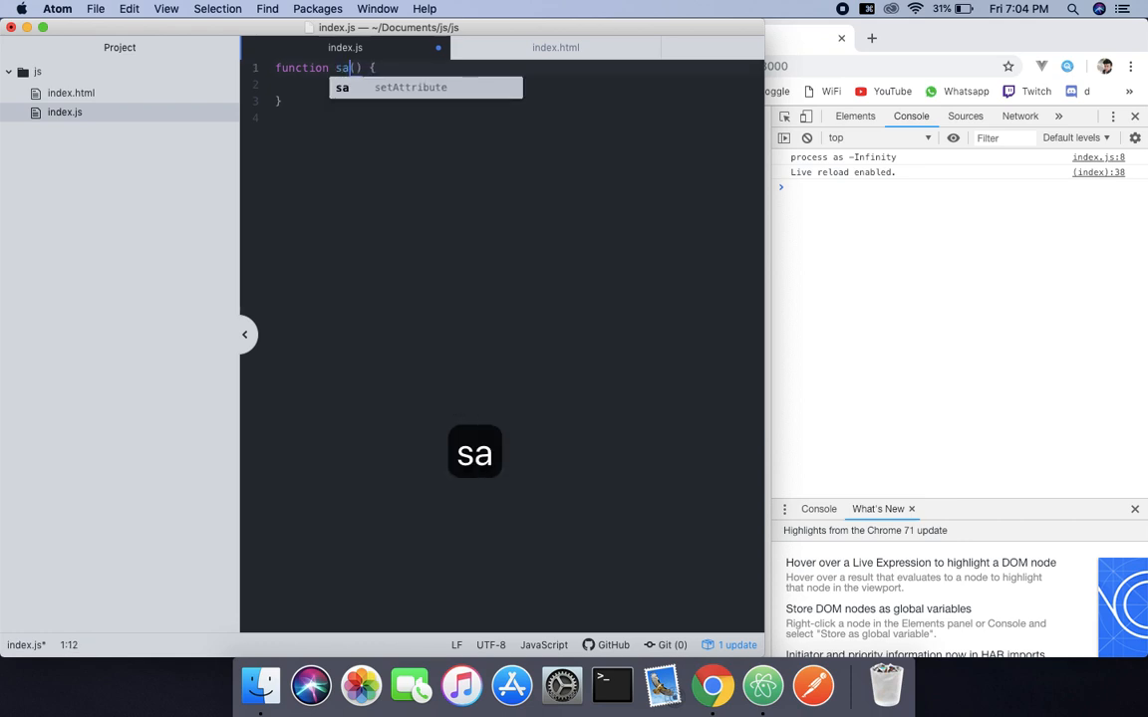
pyautogui.write('it')
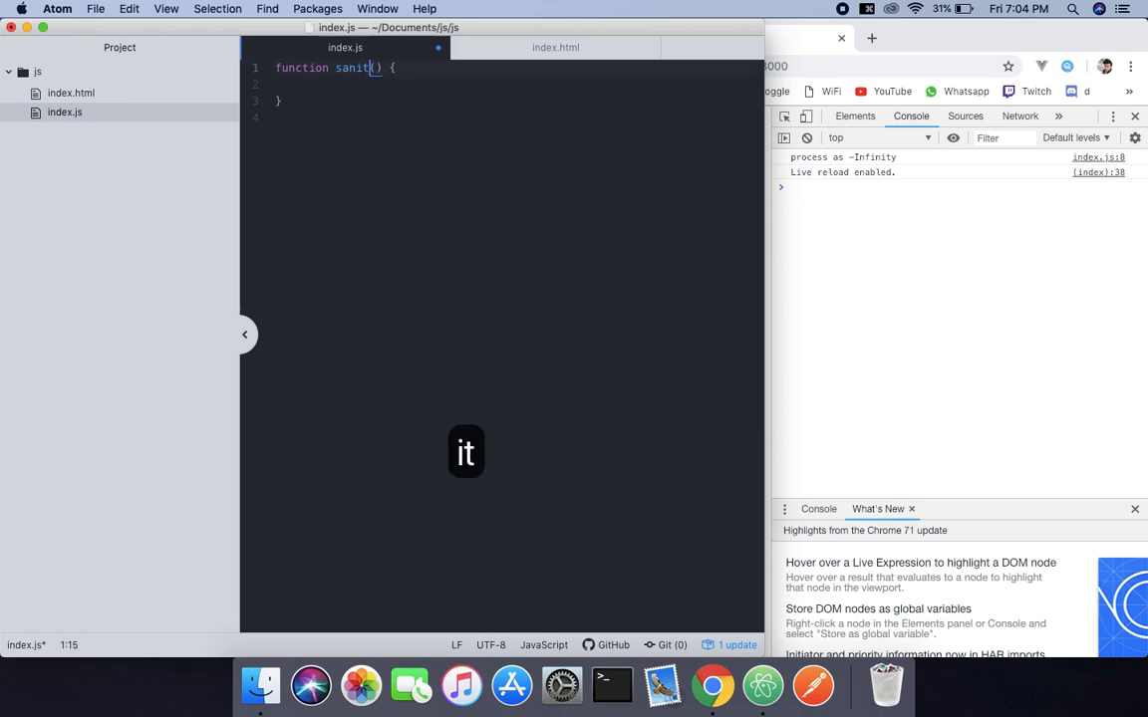
pyautogui.write('ise')
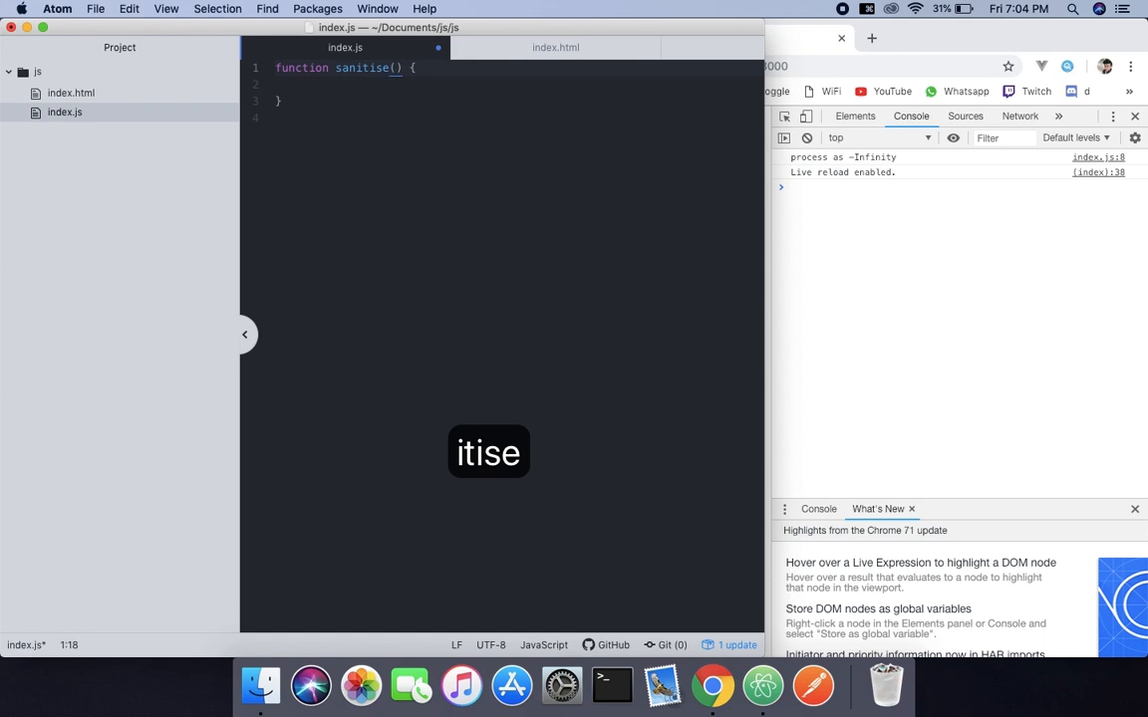
pyautogui.write('x')
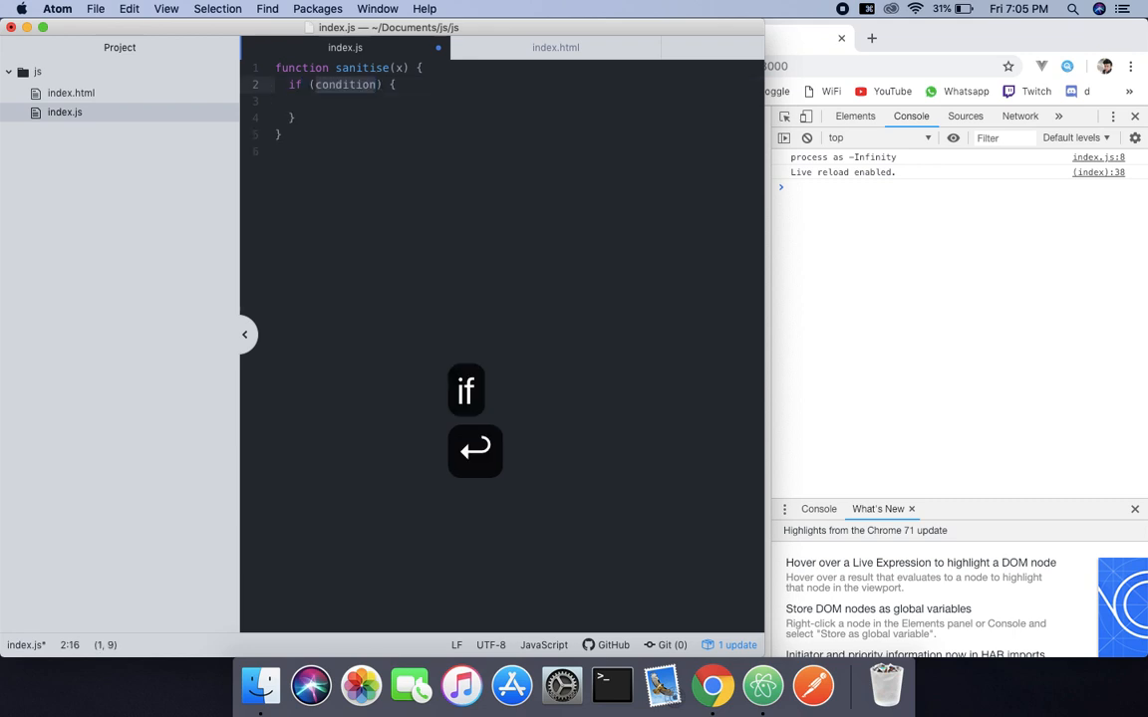
# Fill the if with condition isNaN(x) returning NaN, then return x below it
pyautogui.write('is')
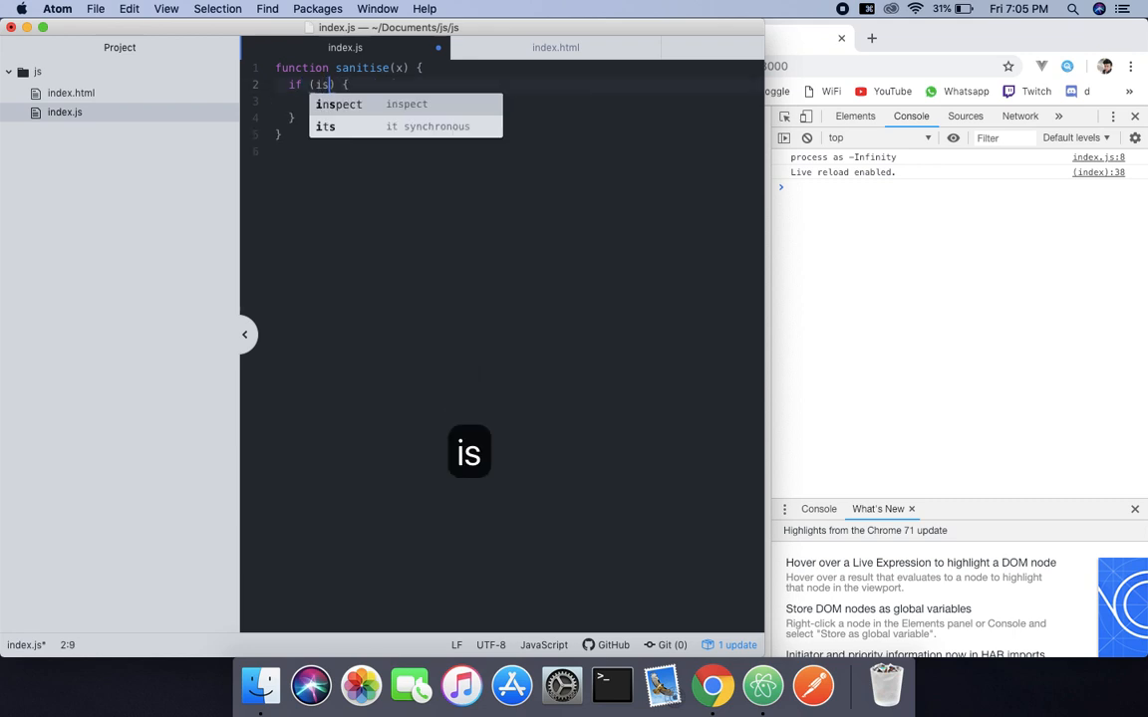
pyautogui.write('NAN')
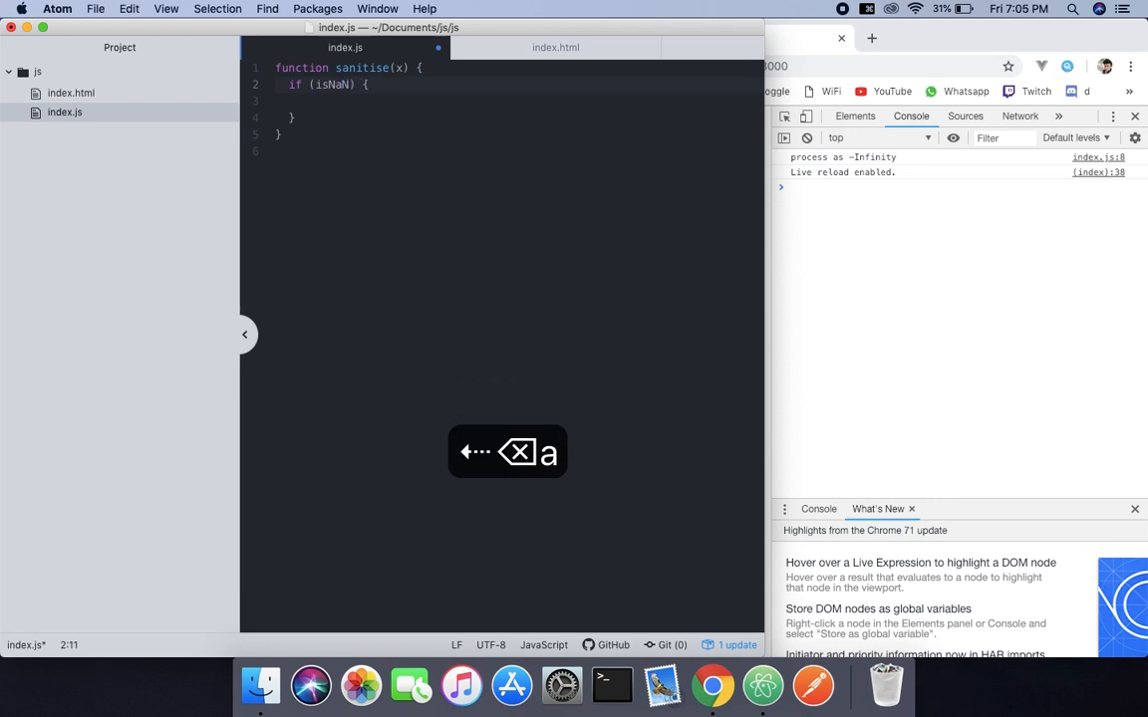
pyautogui.write('(')
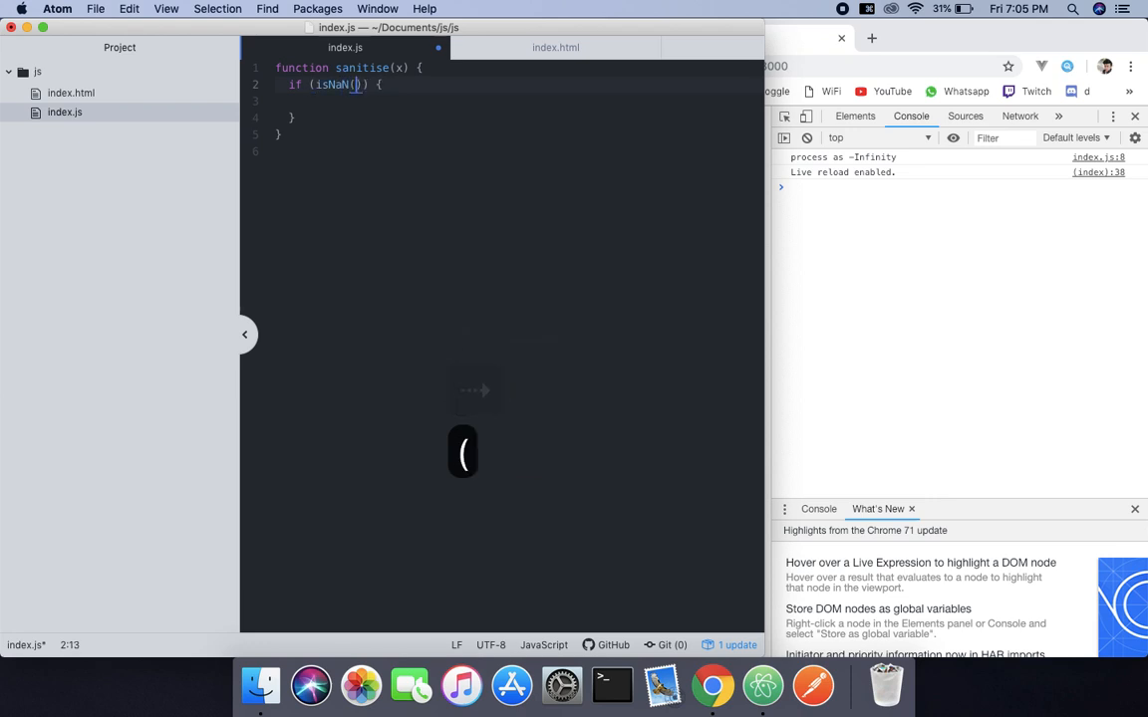
pyautogui.write('x')
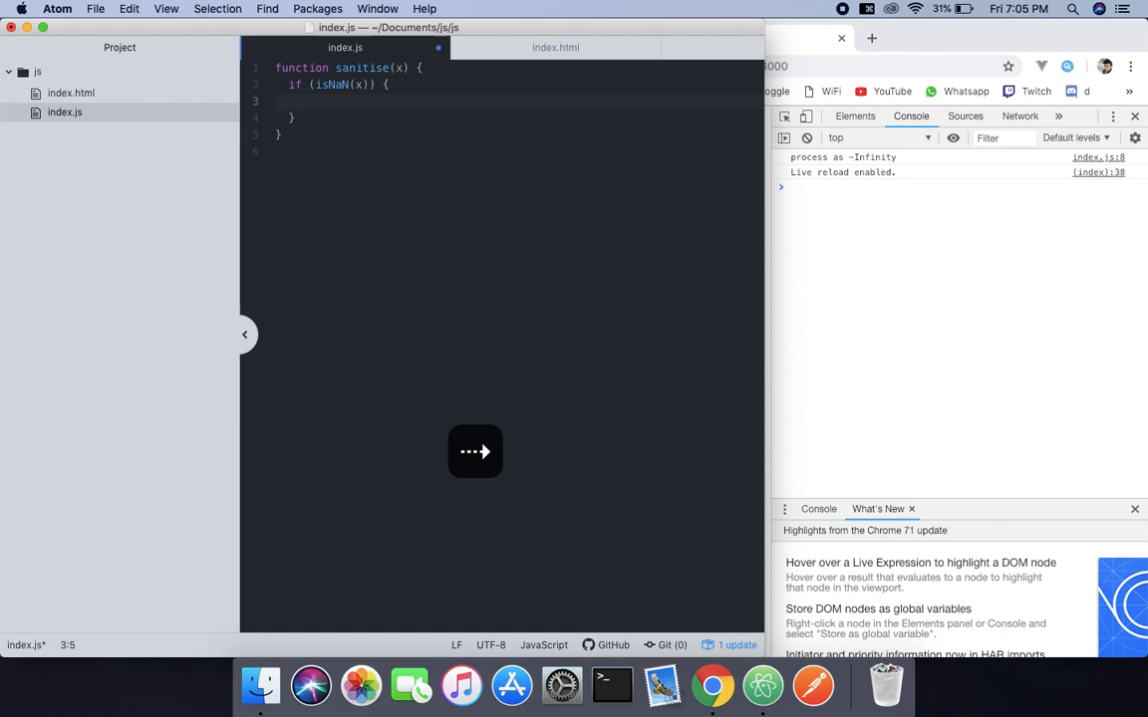
pyautogui.write('return NaN;')
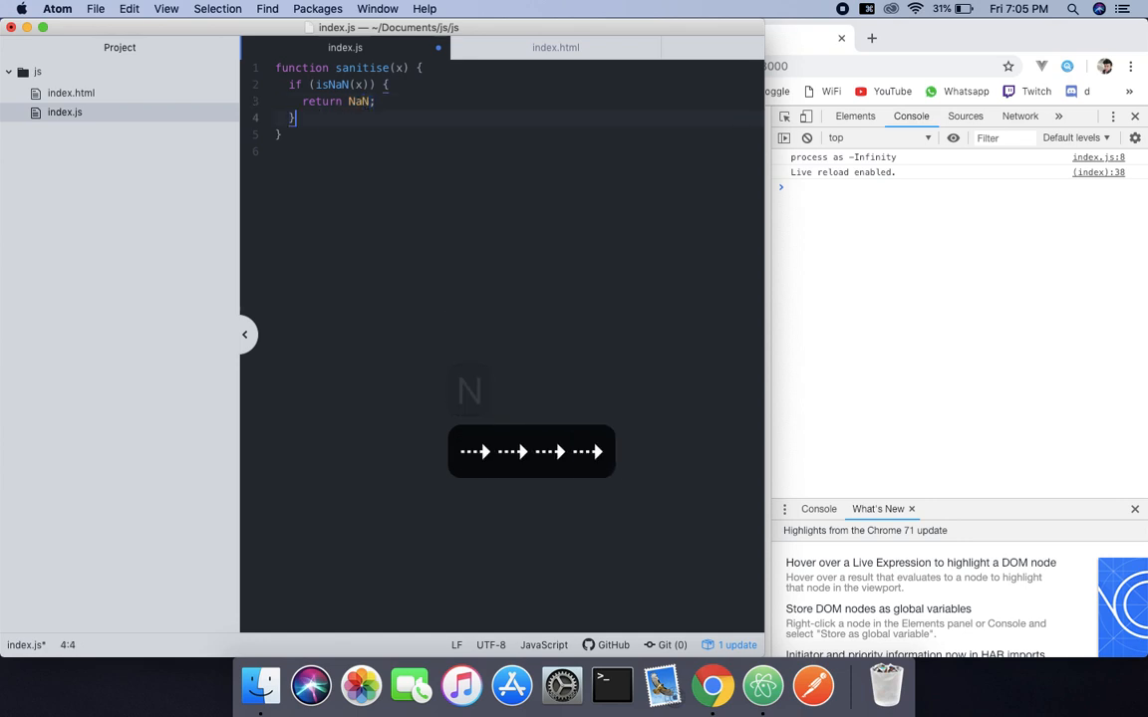
pyautogui.write('re')
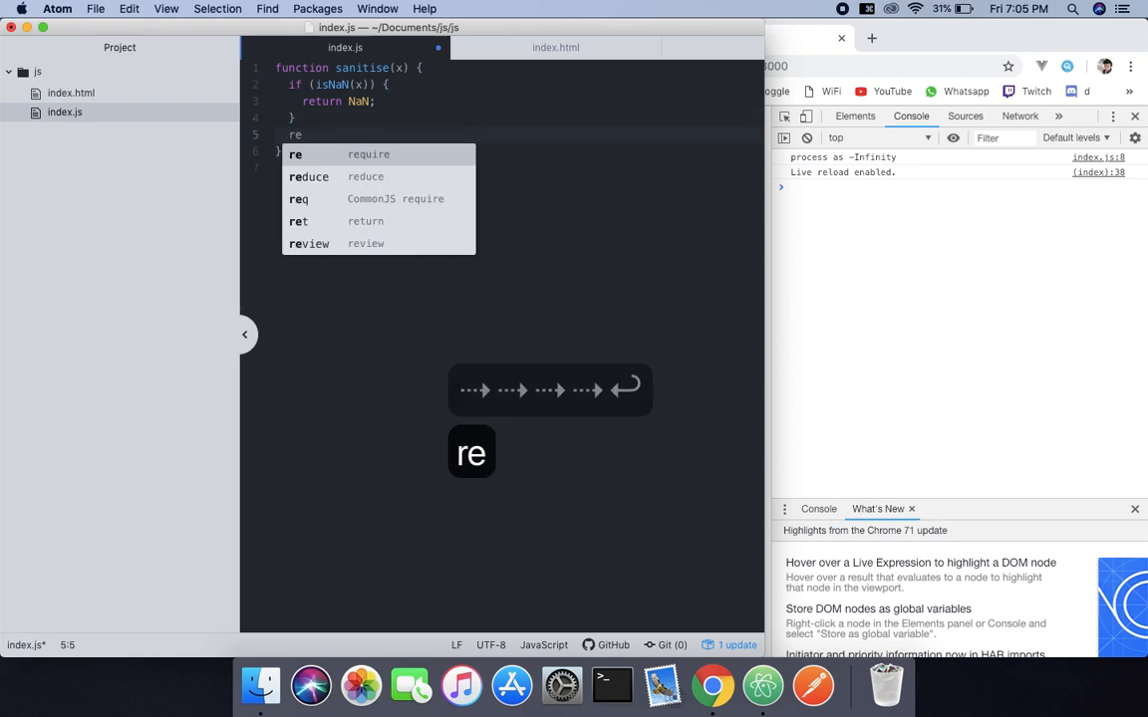
pyautogui.press('down')
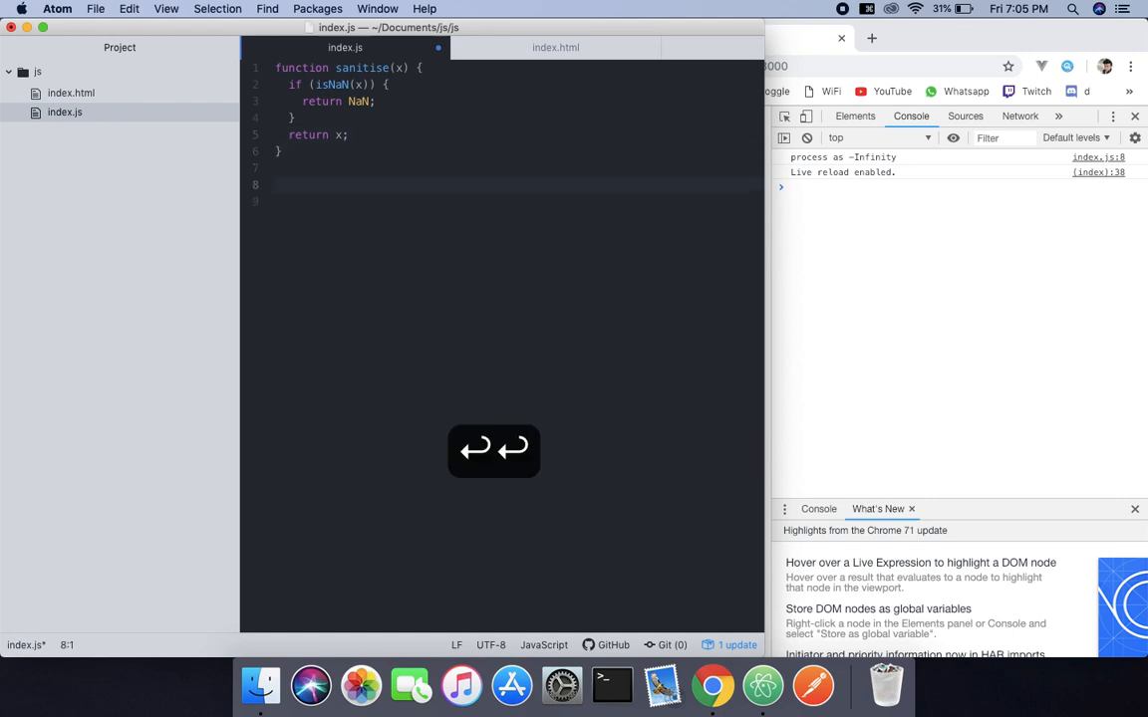
# Add console.log(sanitise('sfdfdf')); after the function so Chrome logs NaN
pyautogui.write('console.log();')
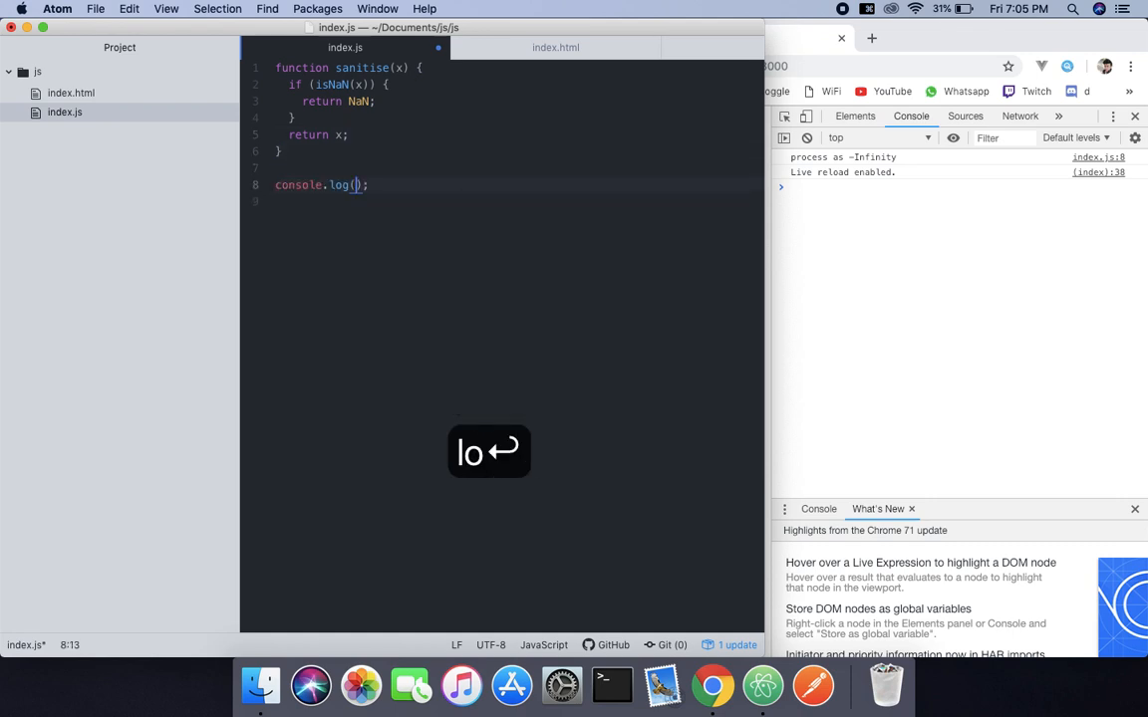
pyautogui.write('sanitise(')
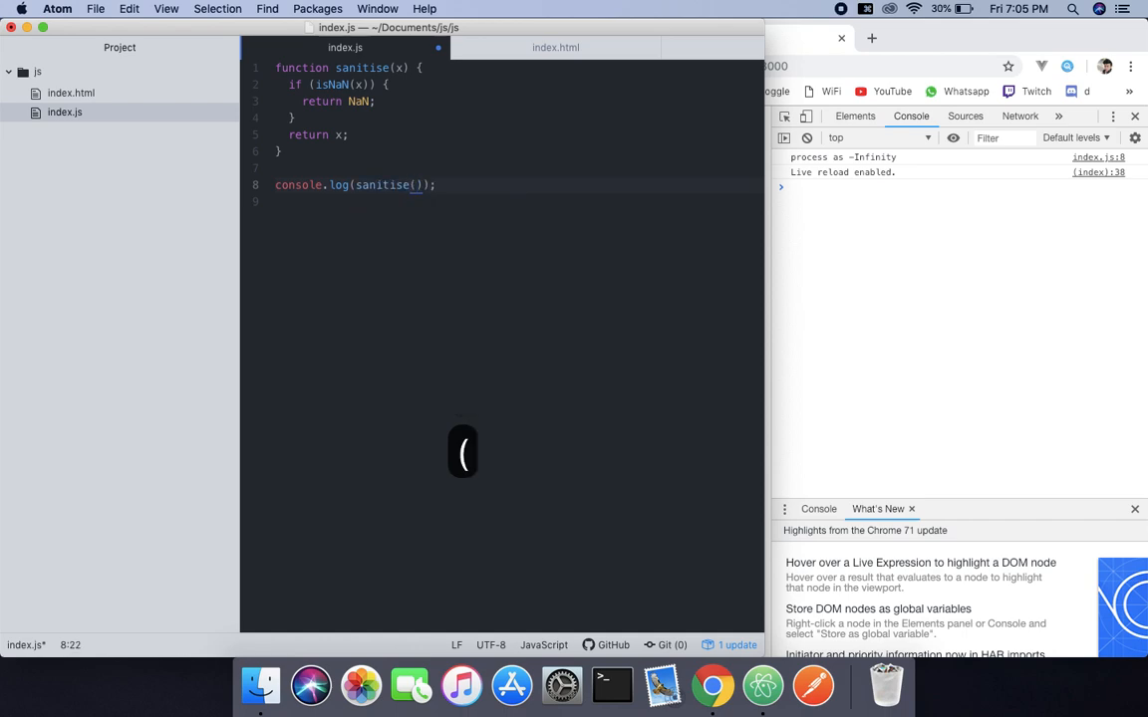
pyautogui.write("sfd'")
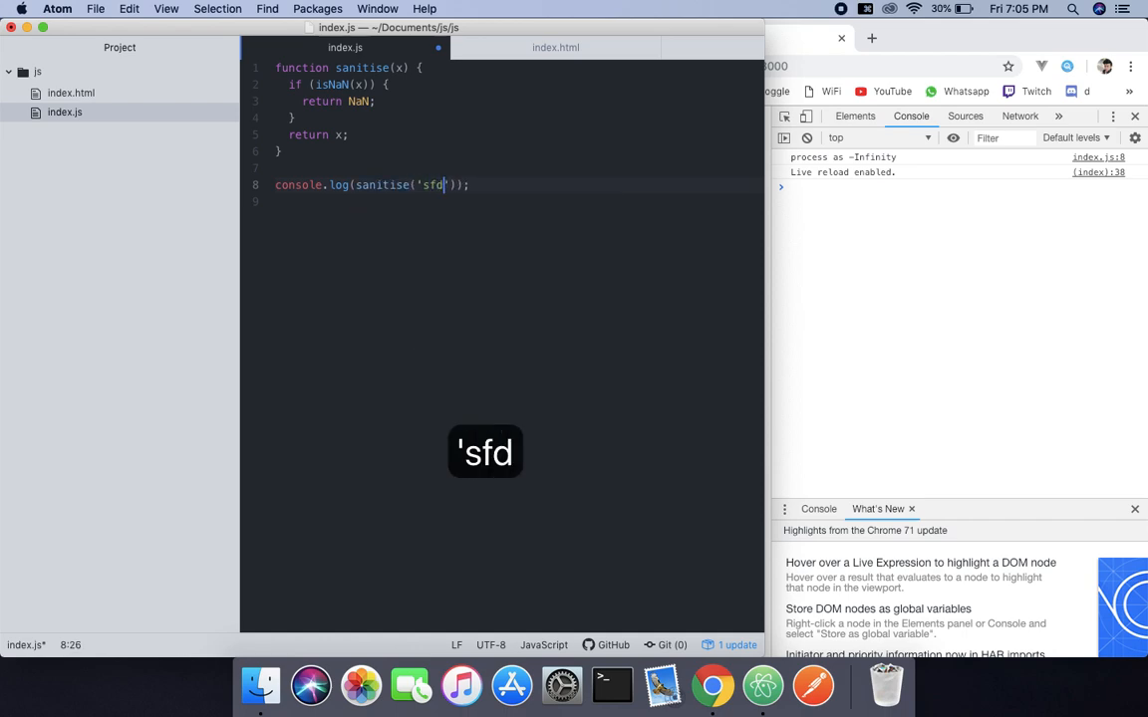
pyautogui.write('fdf')
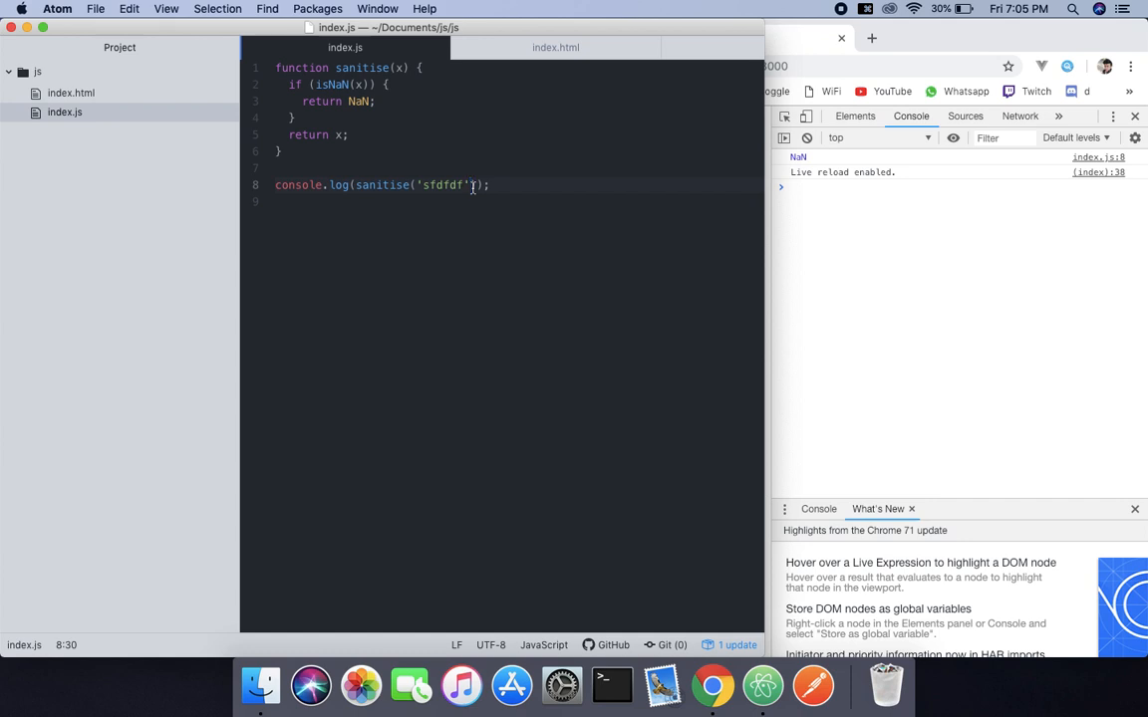
# Replace the logged test string 'sfdfdf' with '1'
pyautogui.press('backspace')
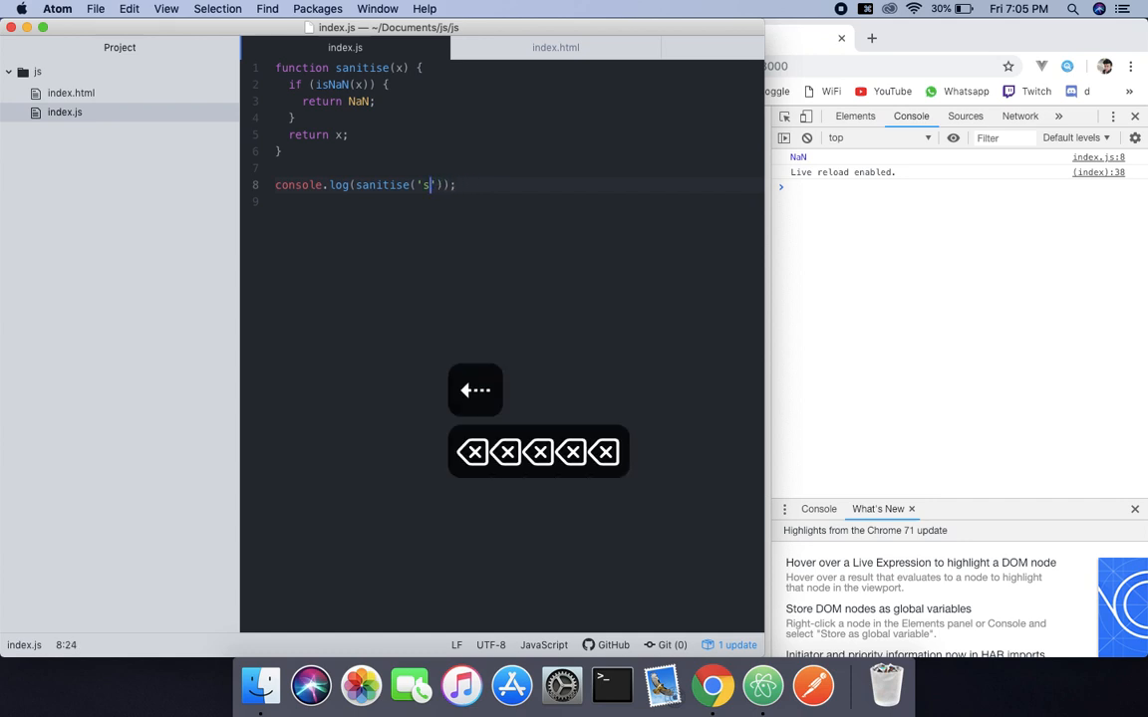
pyautogui.write('1')
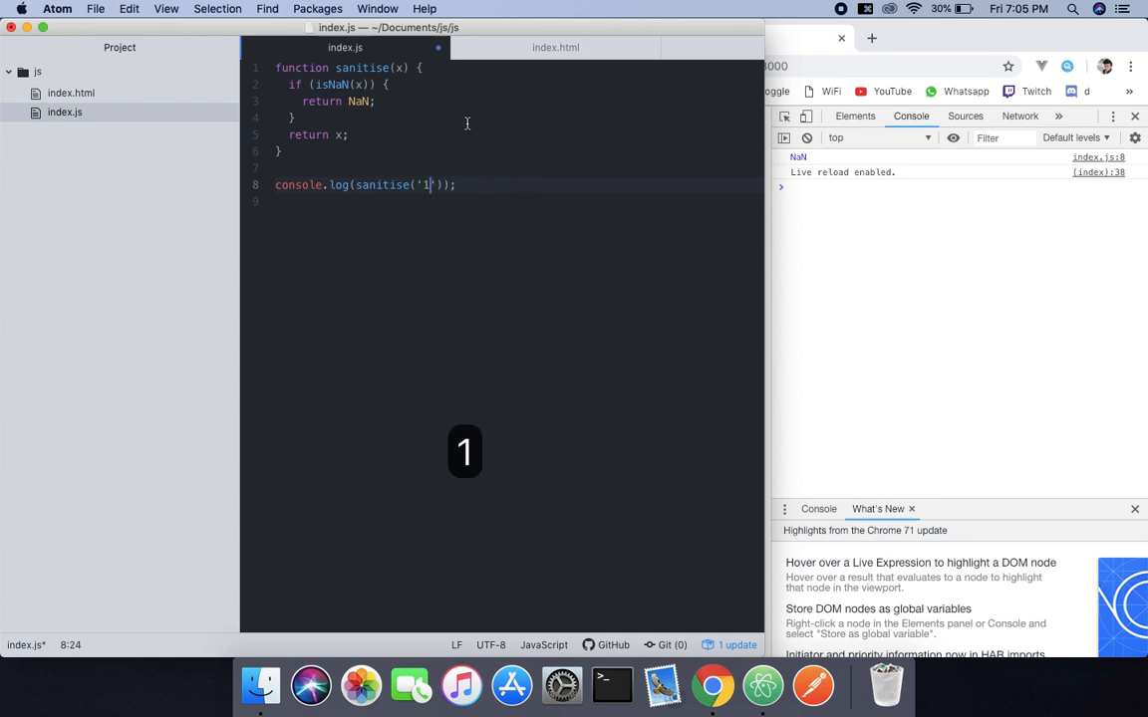